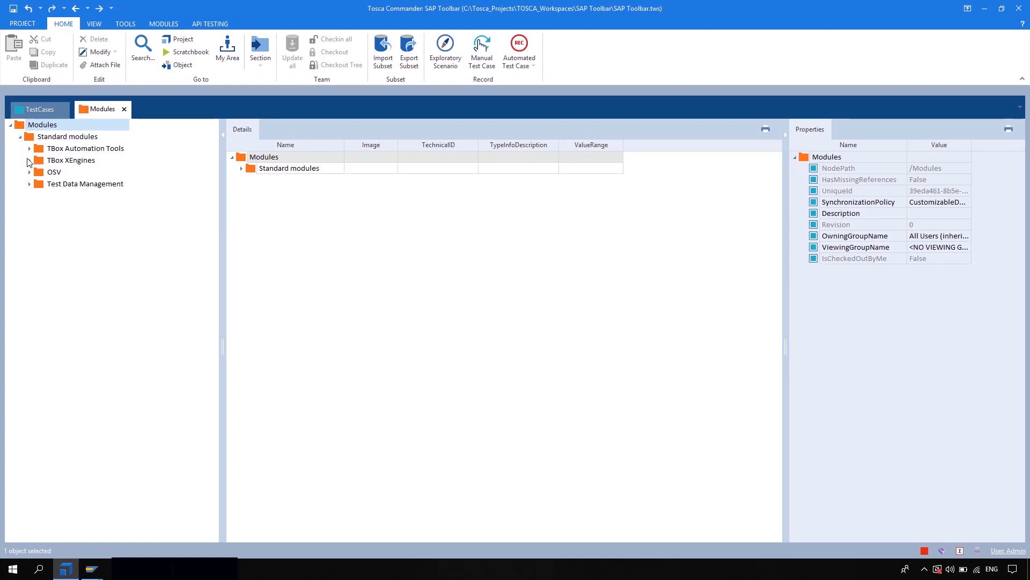
Expand Standard modules > TBox XEngines > Sap and show the SAP SubToolBar module's properties.
click(30, 160)
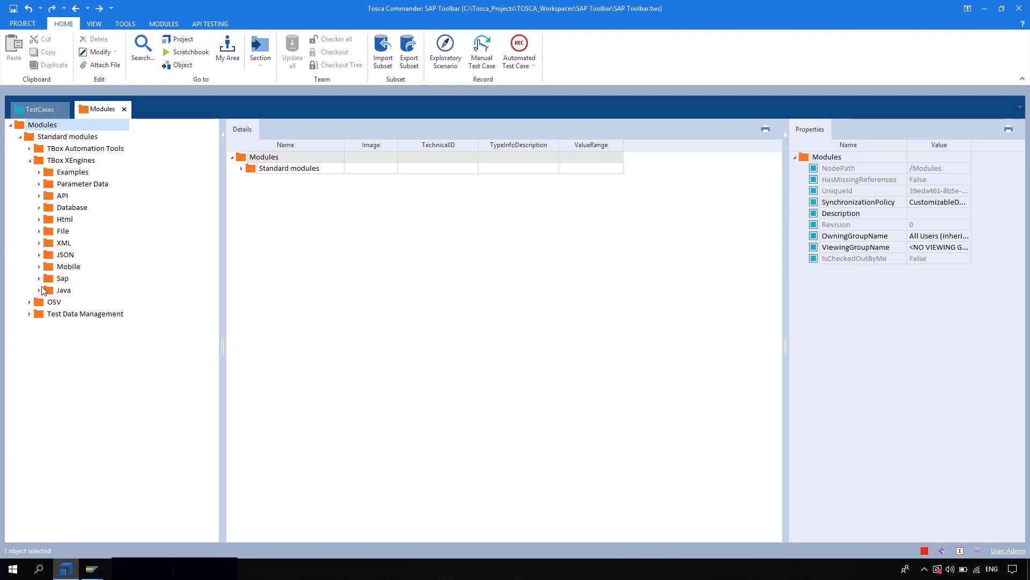
click(39, 278)
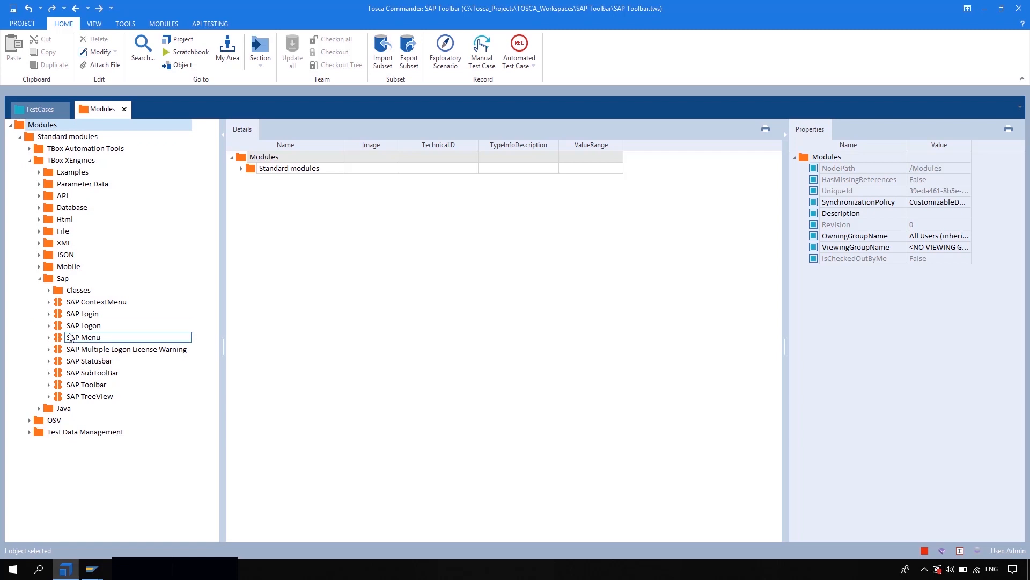
click(93, 372)
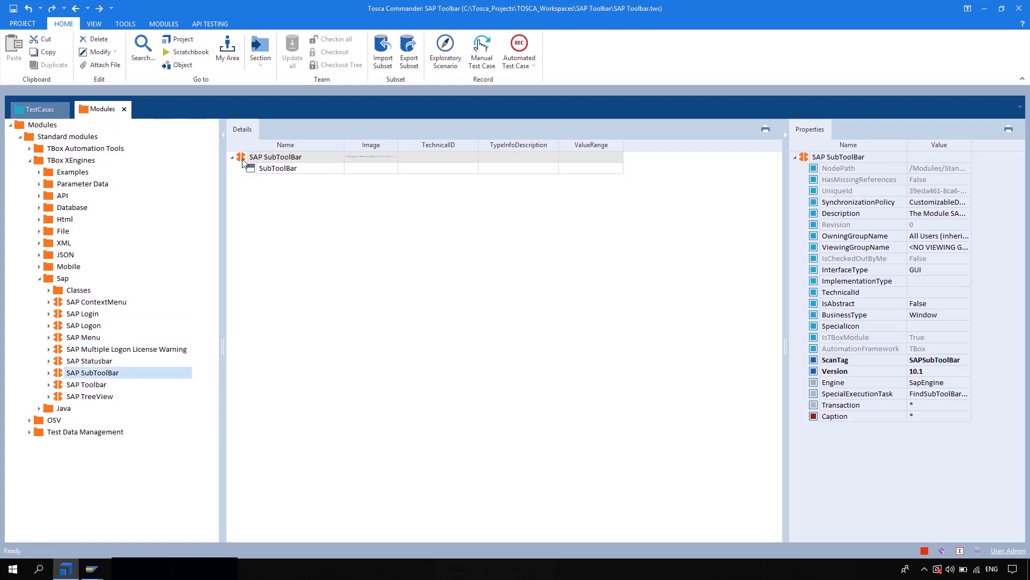
Create the test case 'Navigate to Billing Due List' under TestCases with an SAP SubToolBar step.
click(38, 109)
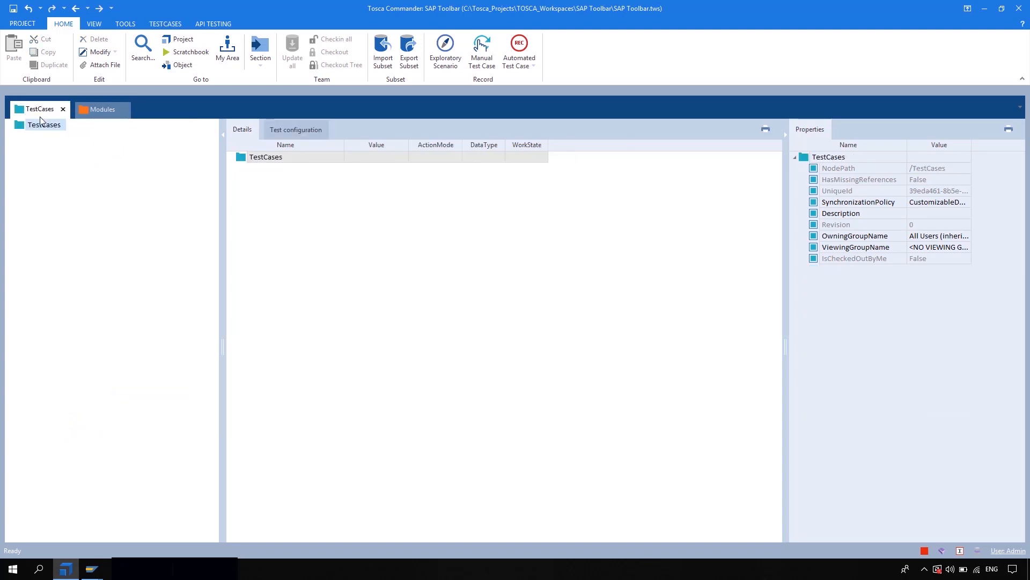
right_click(44, 124)
text(Navigate to Billing)
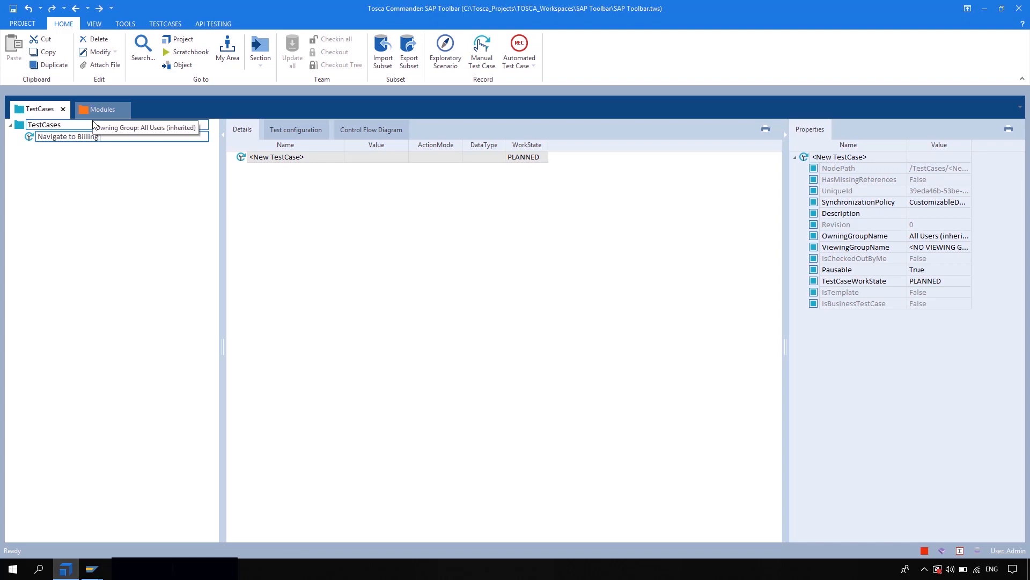
text(Due List)
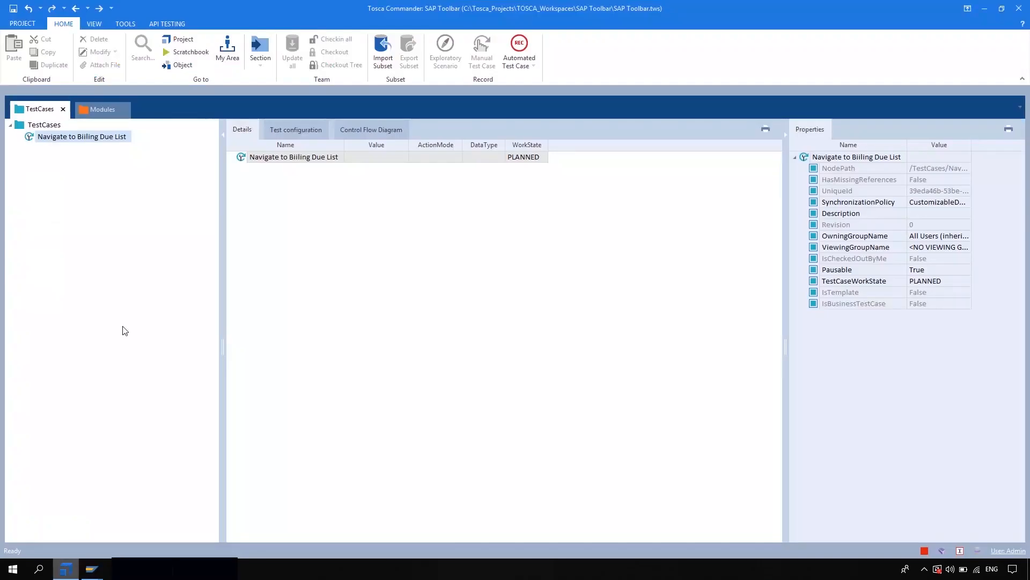
click(101, 109)
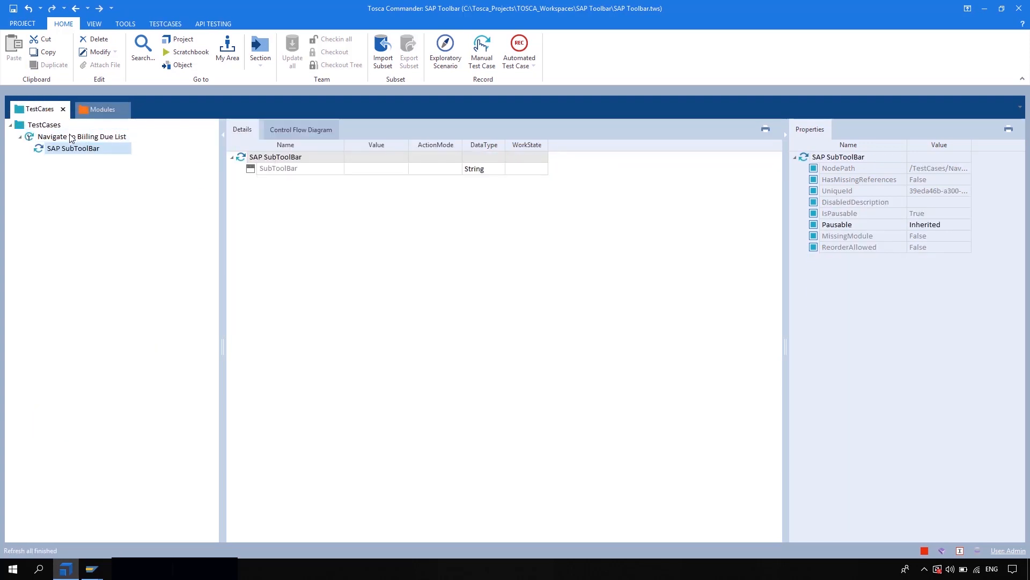
Rename the step 'Billing Due List' and set its SubToolBar value to 'Billing due*'.
double_click(284, 168)
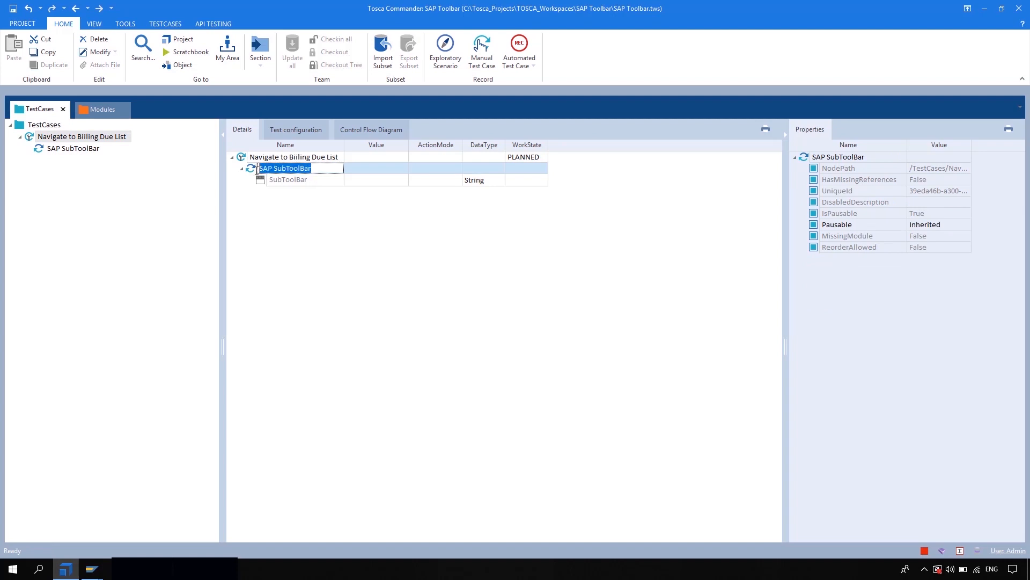
text(Billing Due List)
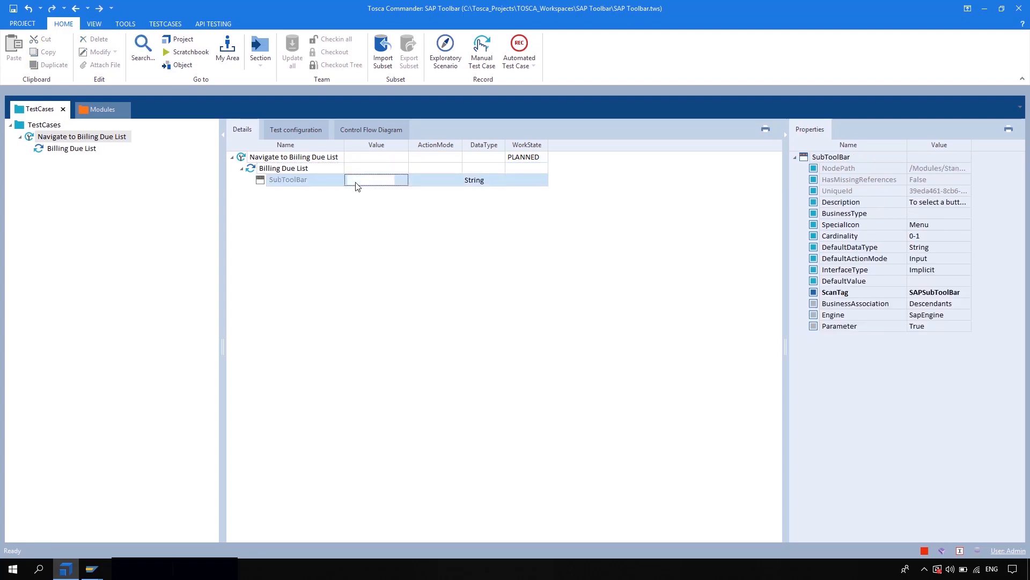
click(375, 180)
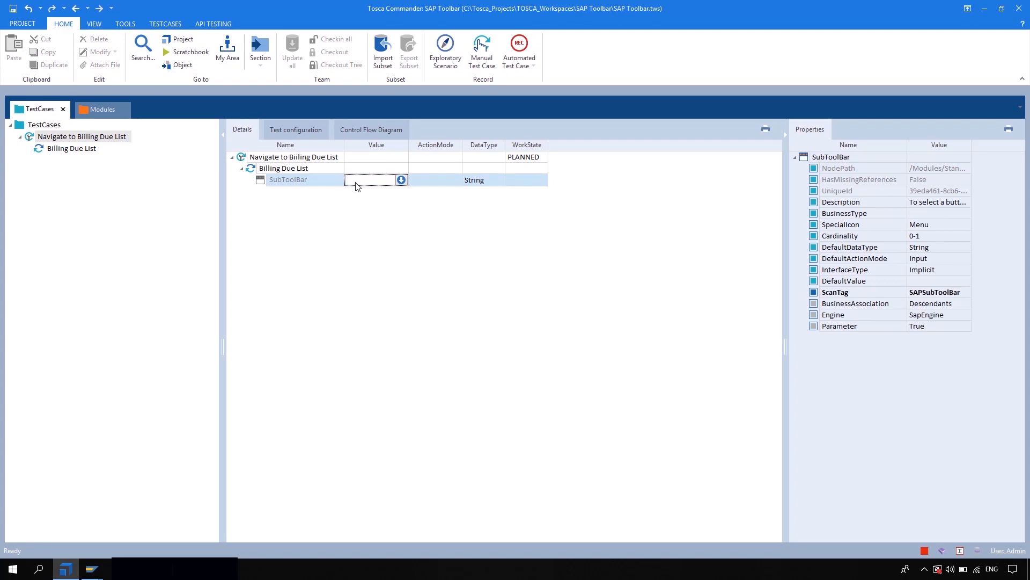
text(B)
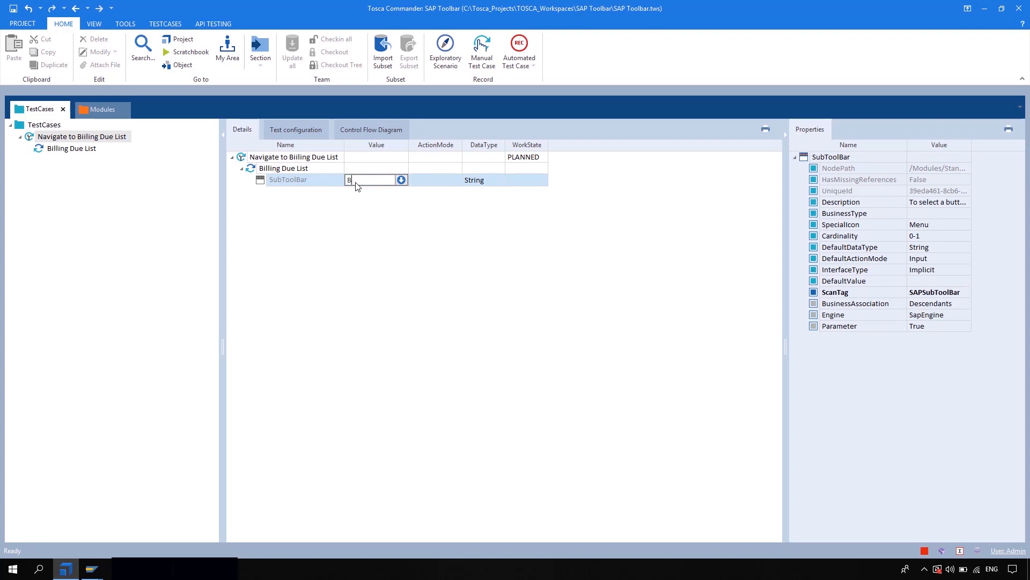
text(Billi)
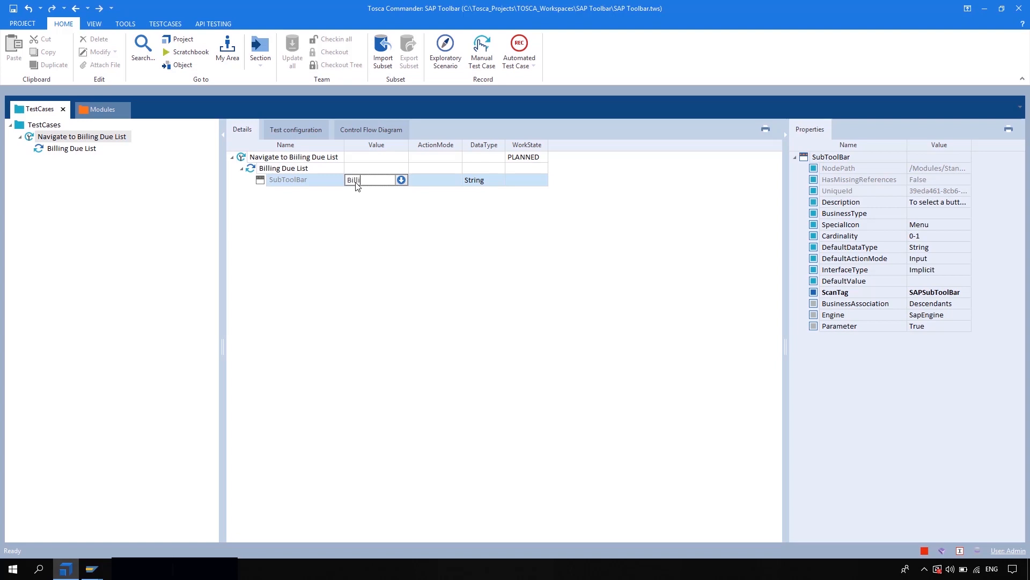
text(n)
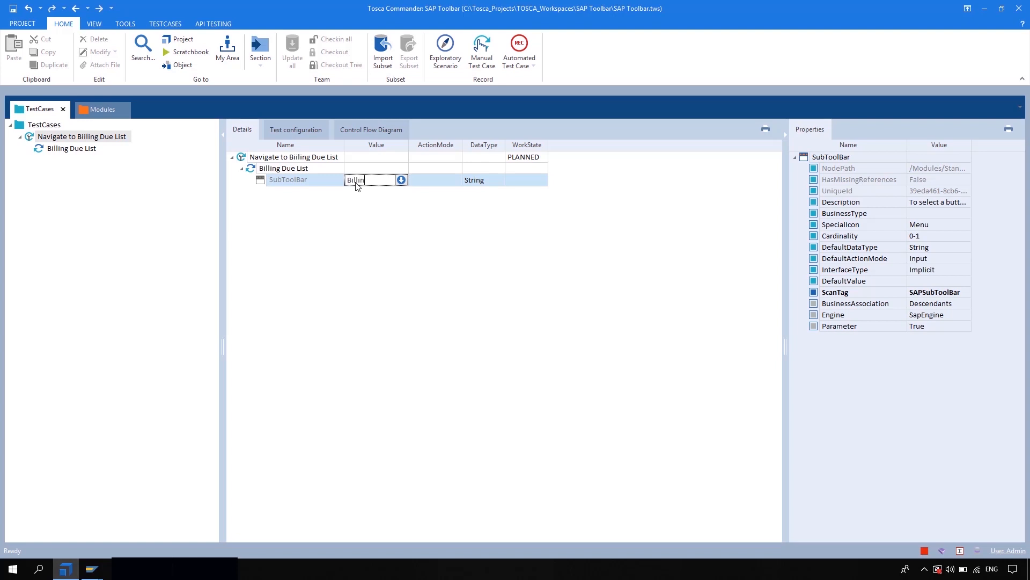
text(g)
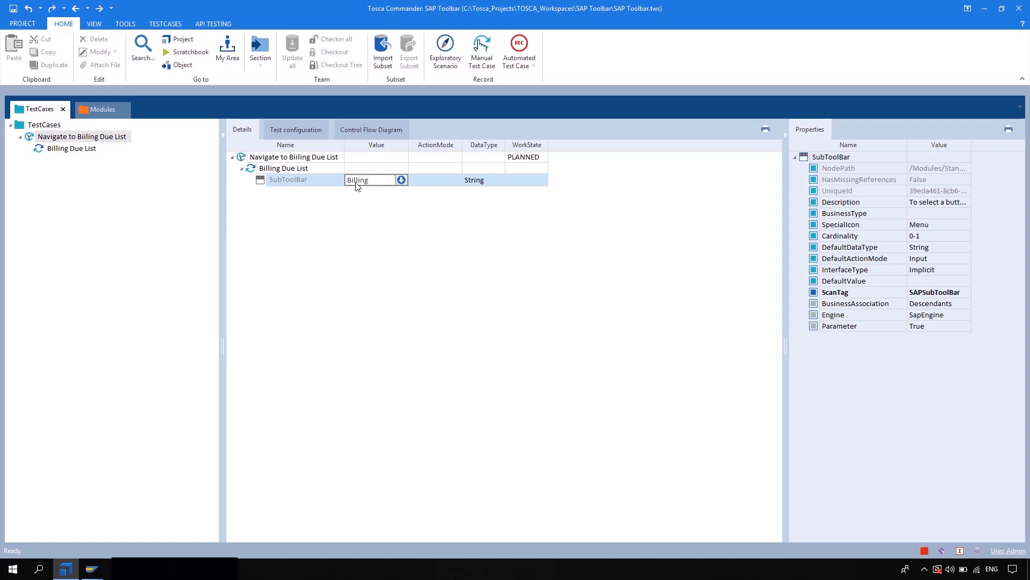
text(due)
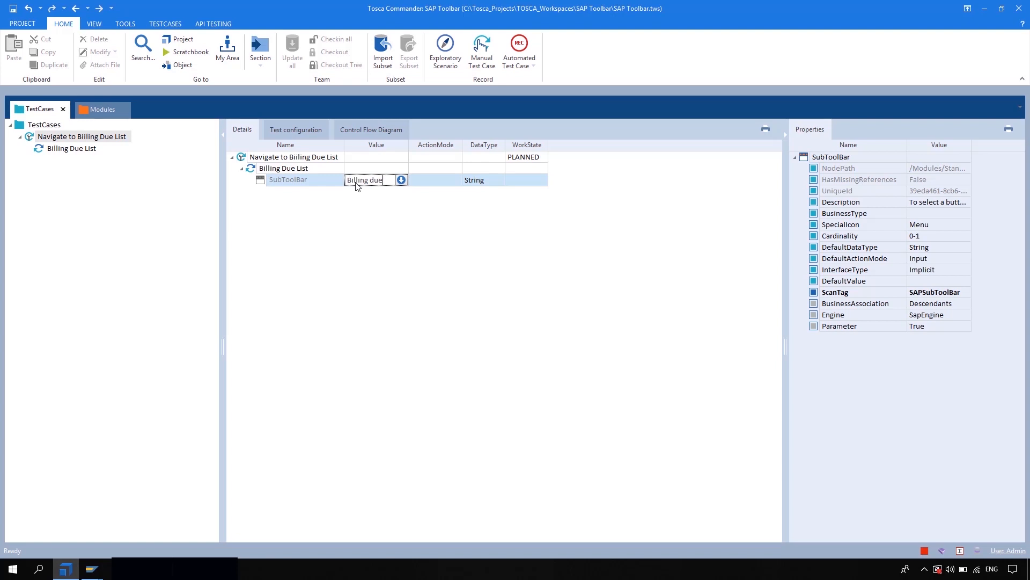
text(*)
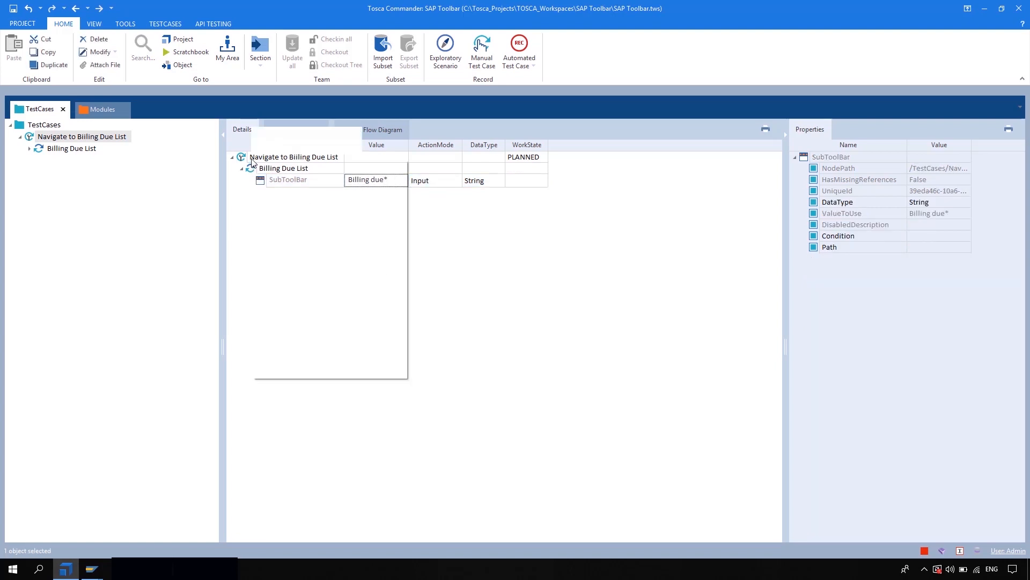
Run the Navigate to Billing Due List test case in the ScratchBook.
right_click(295, 156)
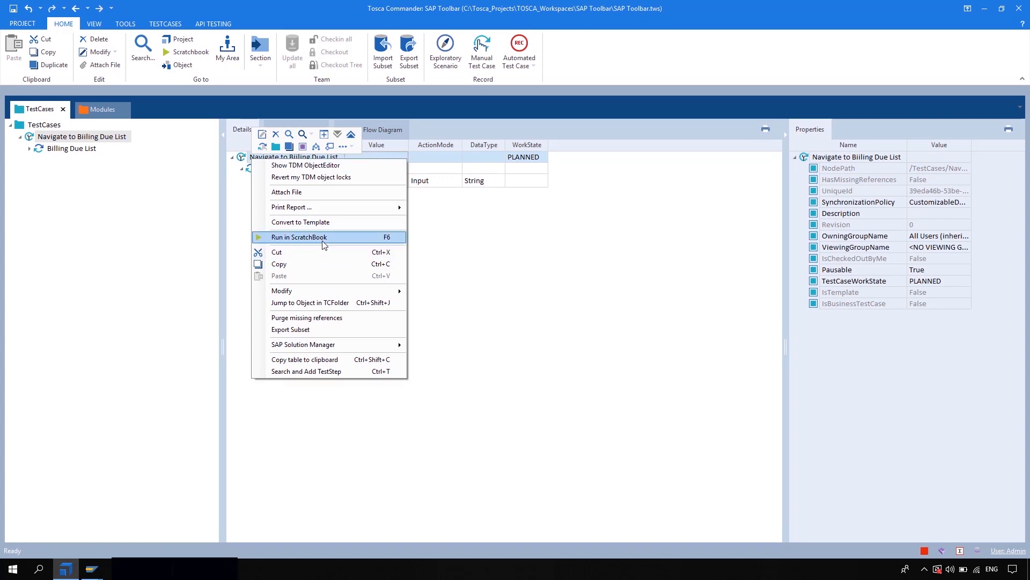
click(298, 237)
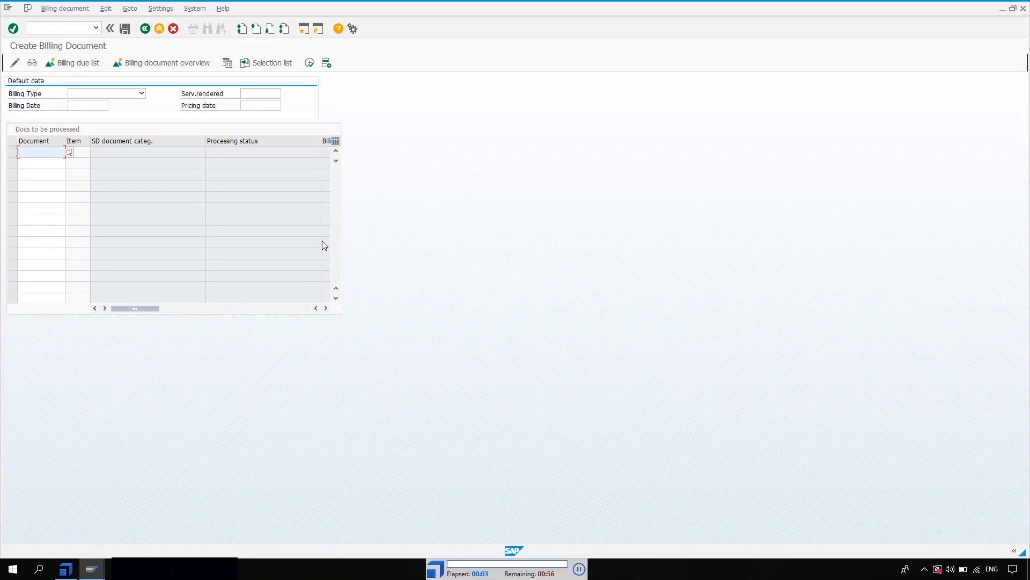
Let the Billing due* step open SAP's Maintain Billing Due List screen.
click(78, 62)
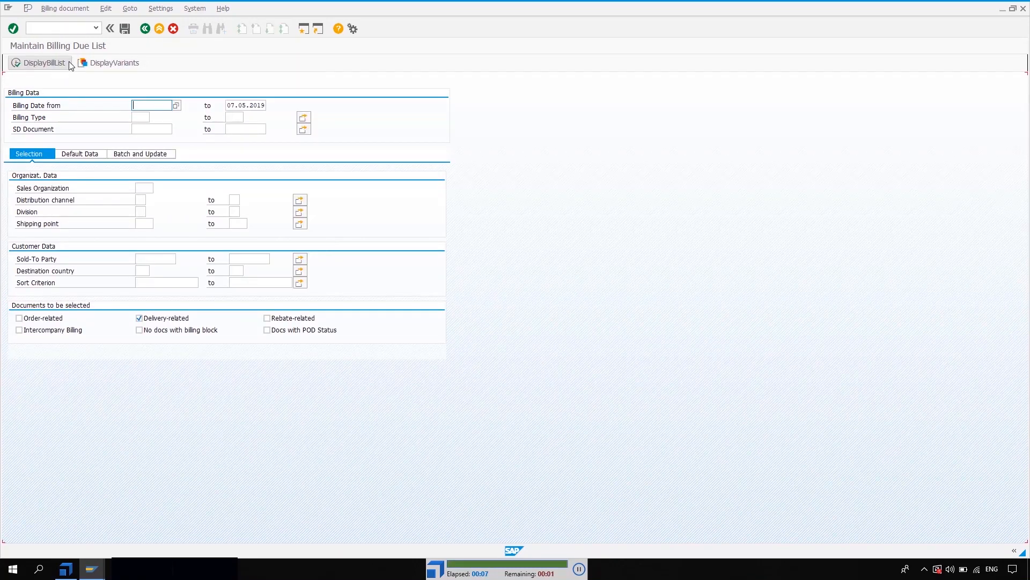
mouse_move(93, 410)
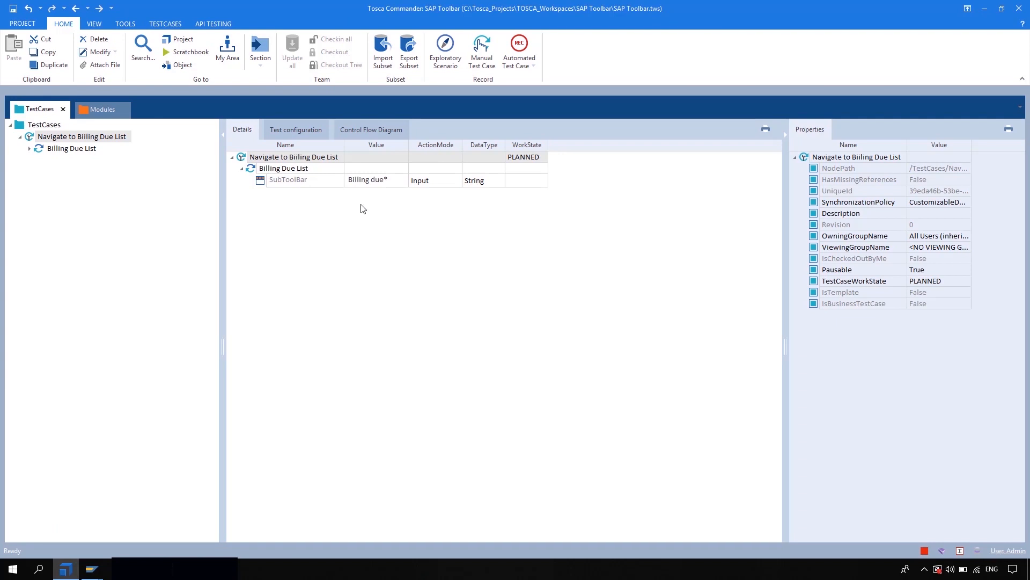
mouse_move(340, 338)
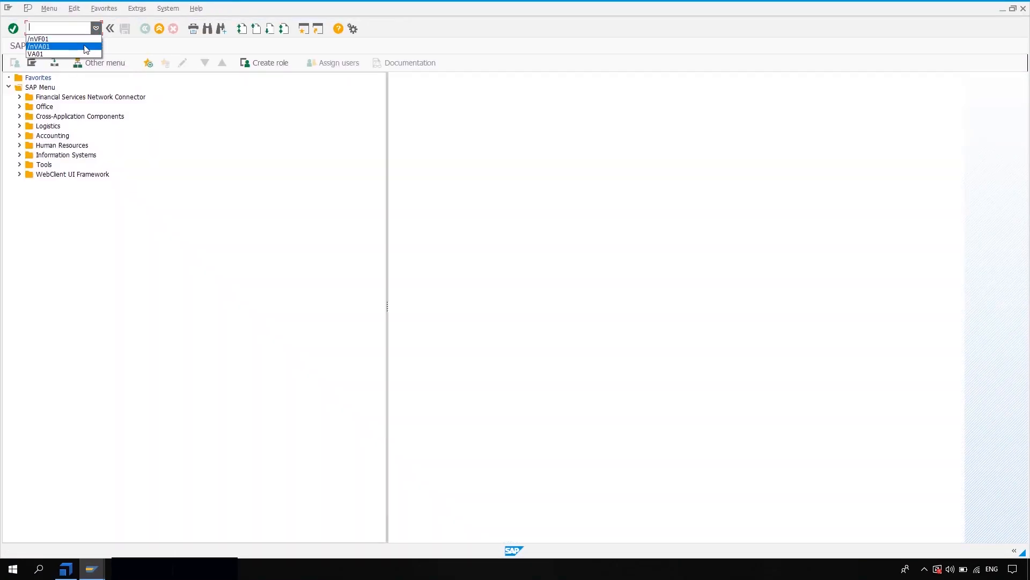
Reopen Create Billing Document (/nVF01) from SAP's command field history.
click(38, 38)
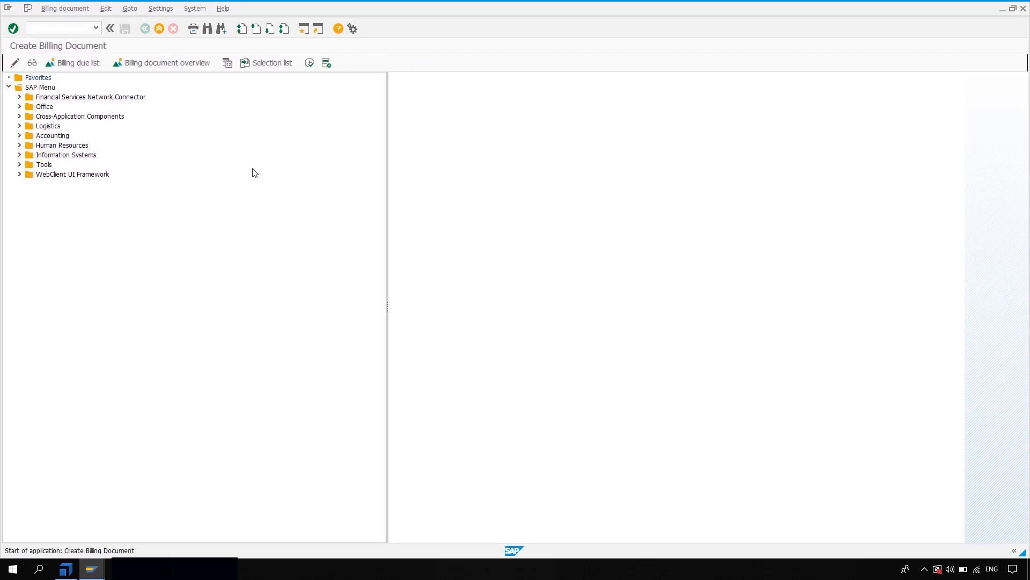
click(14, 63)
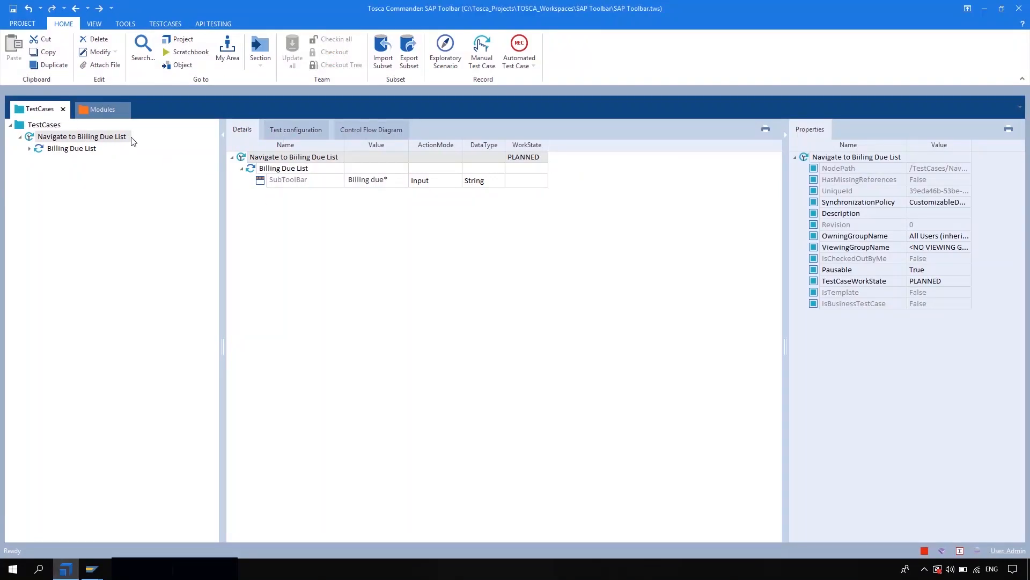
Add a second SAP SubToolBar step named 'Selection List' with the value 'Selection*'.
click(102, 109)
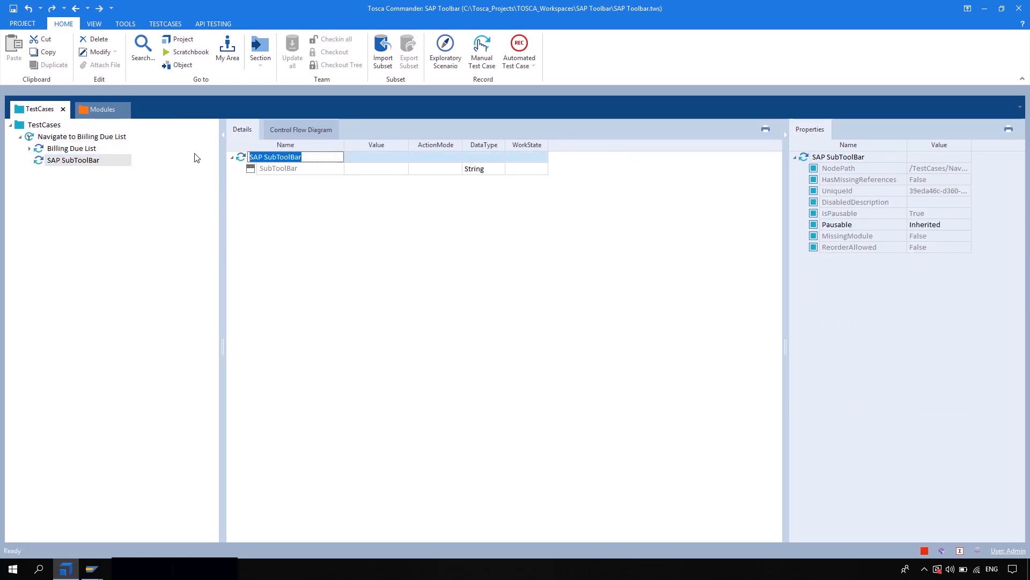
text(Selection)
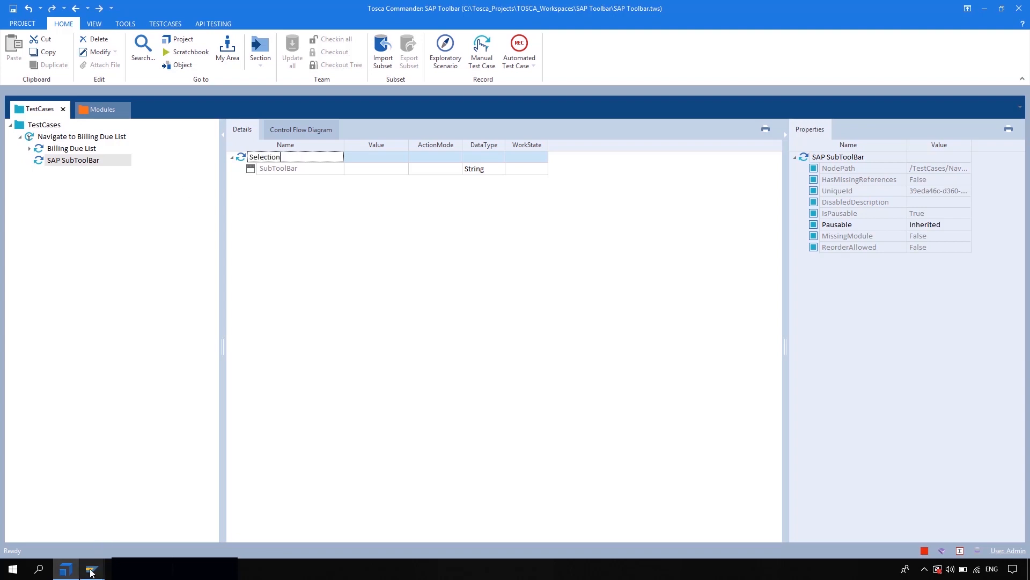
click(90, 568)
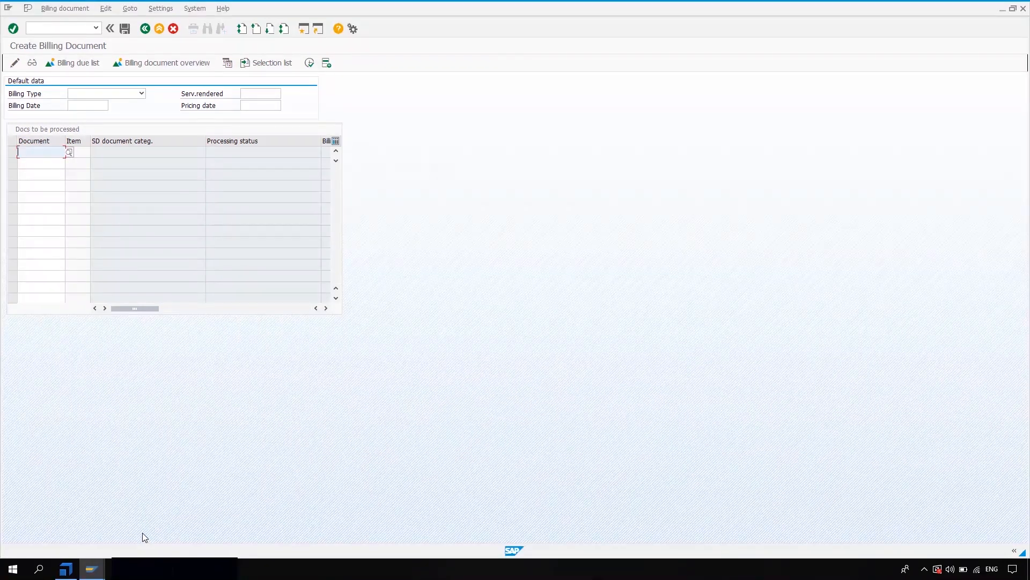
click(64, 568)
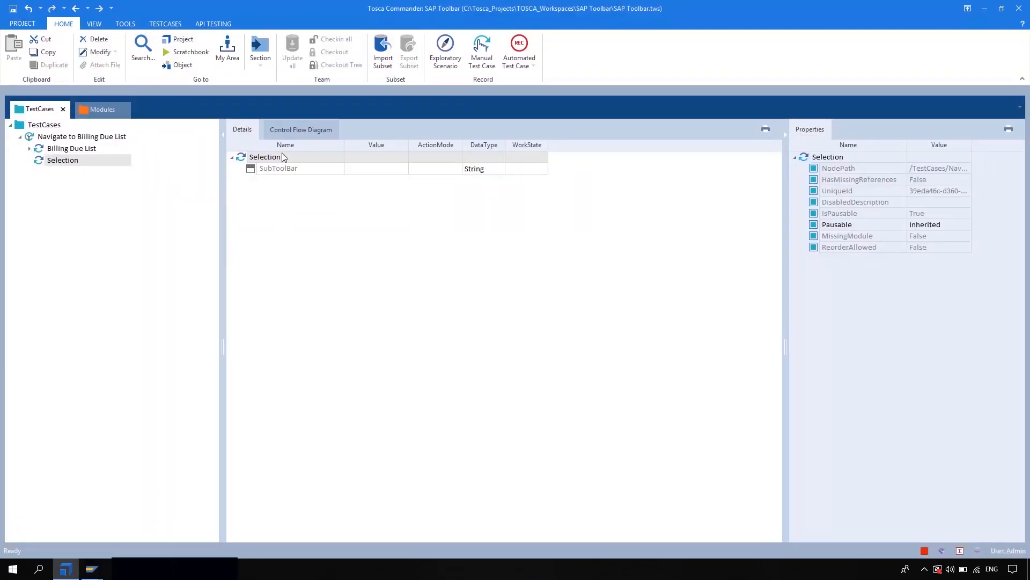
double_click(264, 156)
text( List)
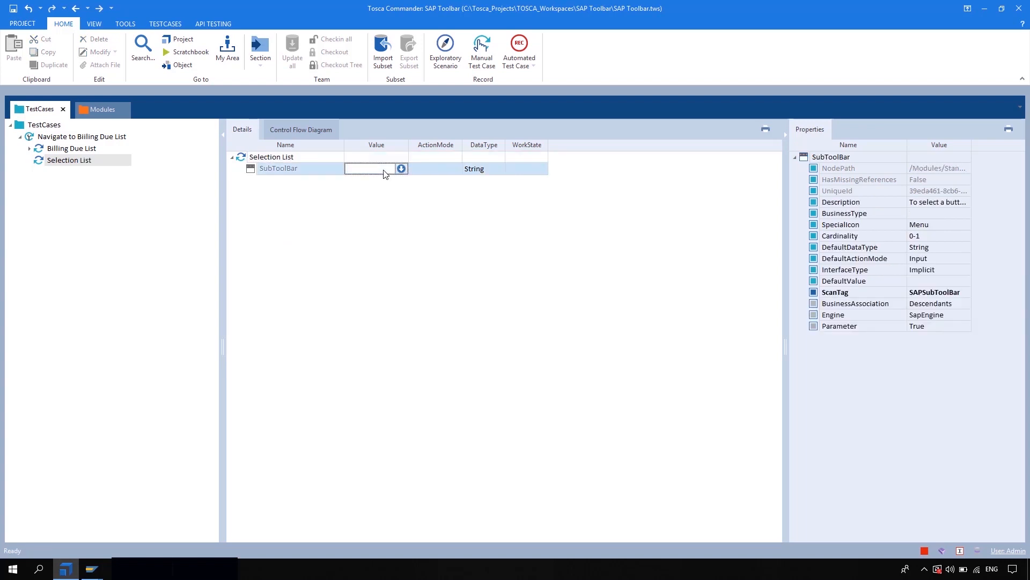
text(Selection*)
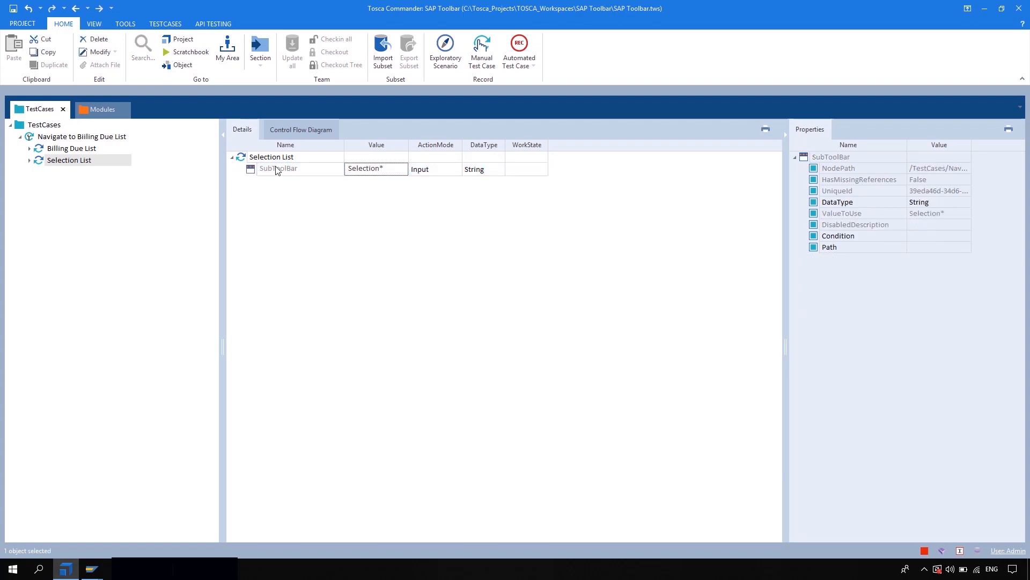
right_click(270, 157)
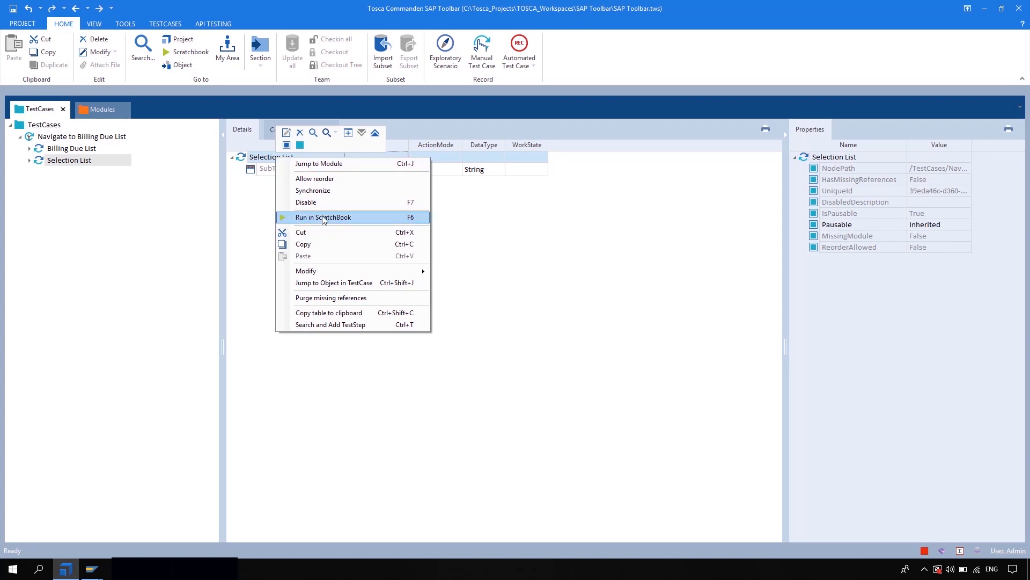
Run the Selection List step in the ScratchBook to show the Selection Date for Billing dialog.
click(322, 217)
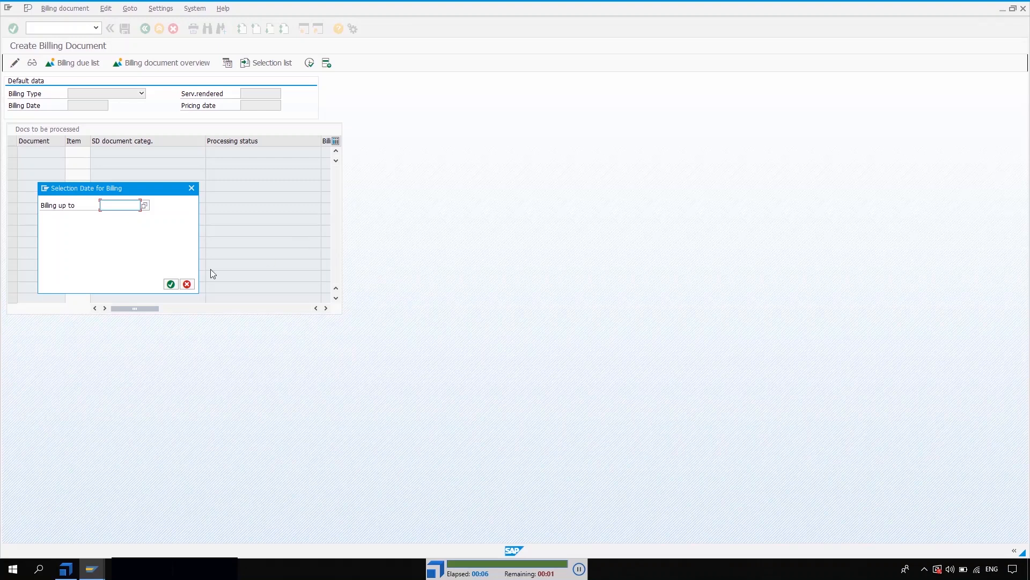
mouse_move(77, 533)
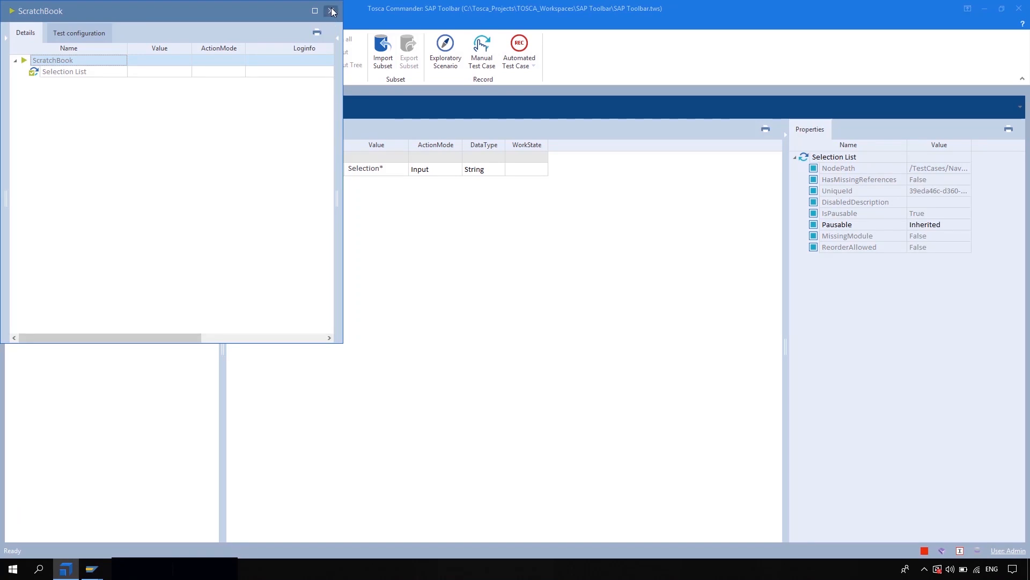
Close the ScratchBook and select Navigate to Billing Due List to view both steps.
click(332, 12)
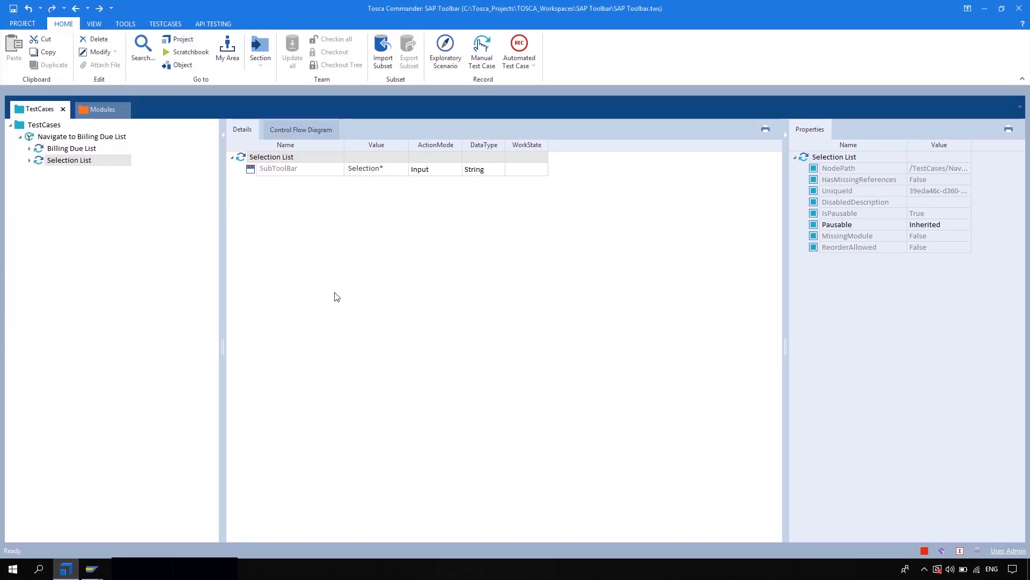
click(81, 136)
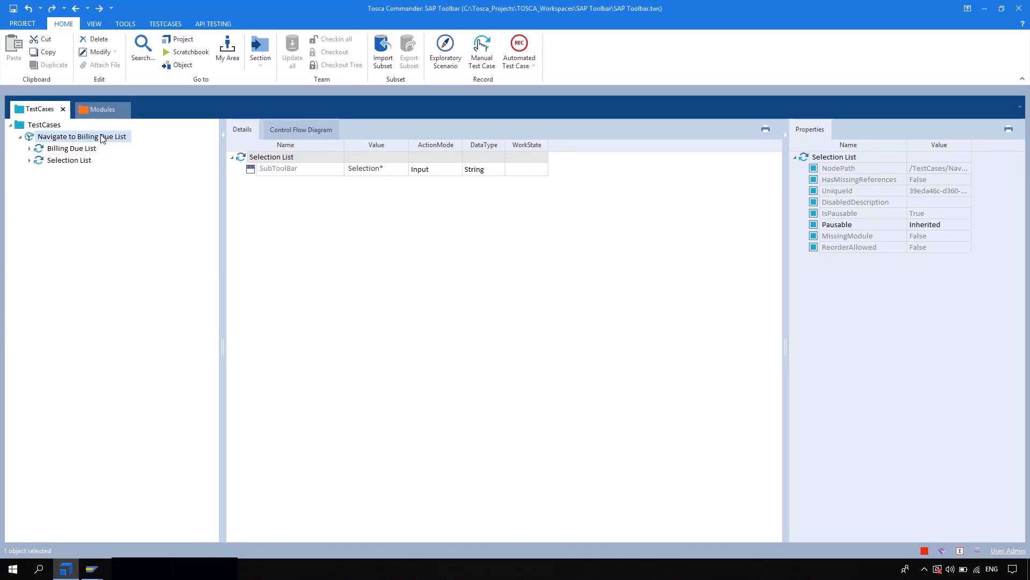
click(82, 136)
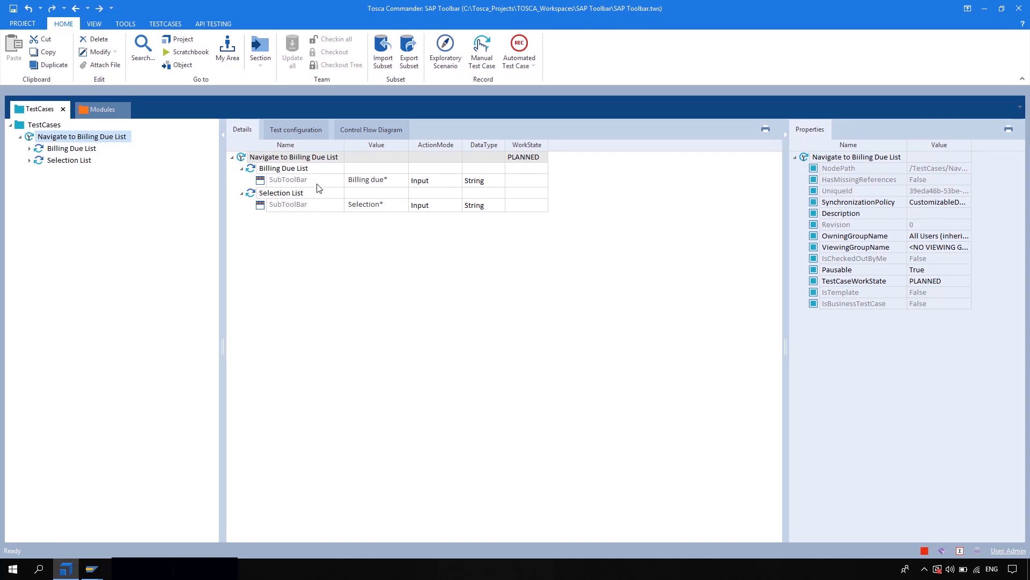
mouse_move(277, 298)
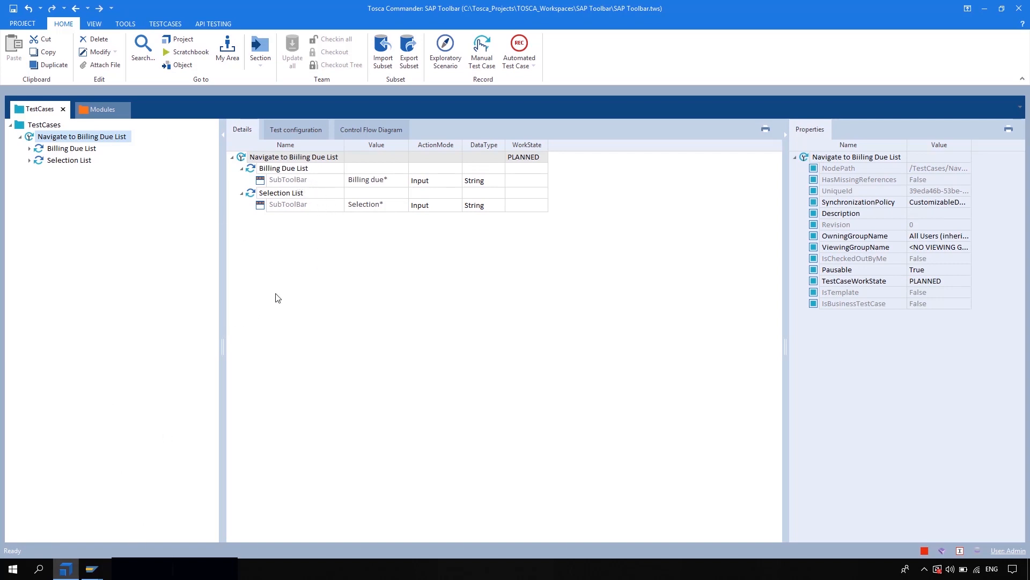